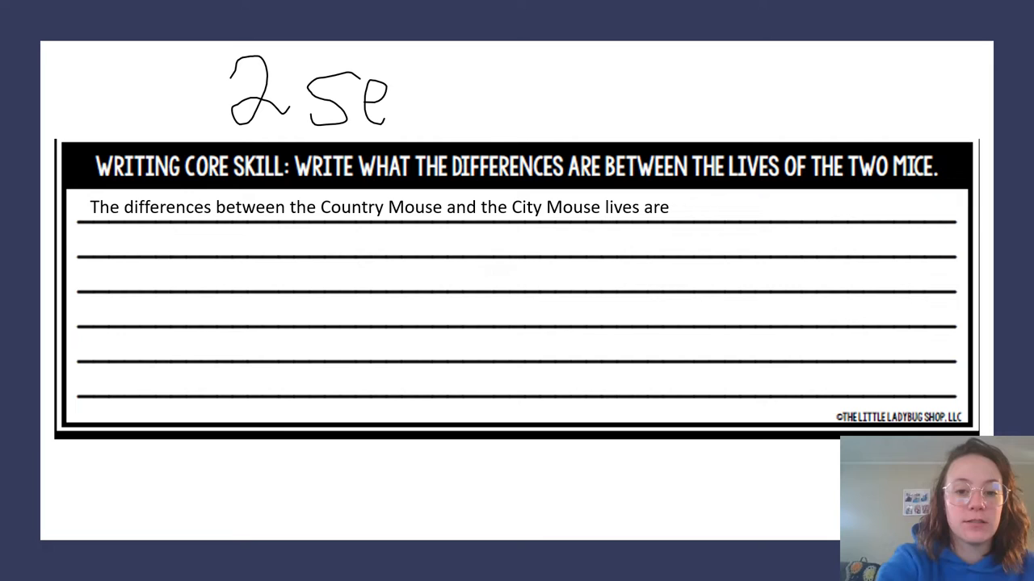
- Handwrite the note '2 sentences' in the blank space above the writing prompt box
{"action": "left_click_drag", "start_coordinate": [396, 105], "coordinate": [549, 105]}
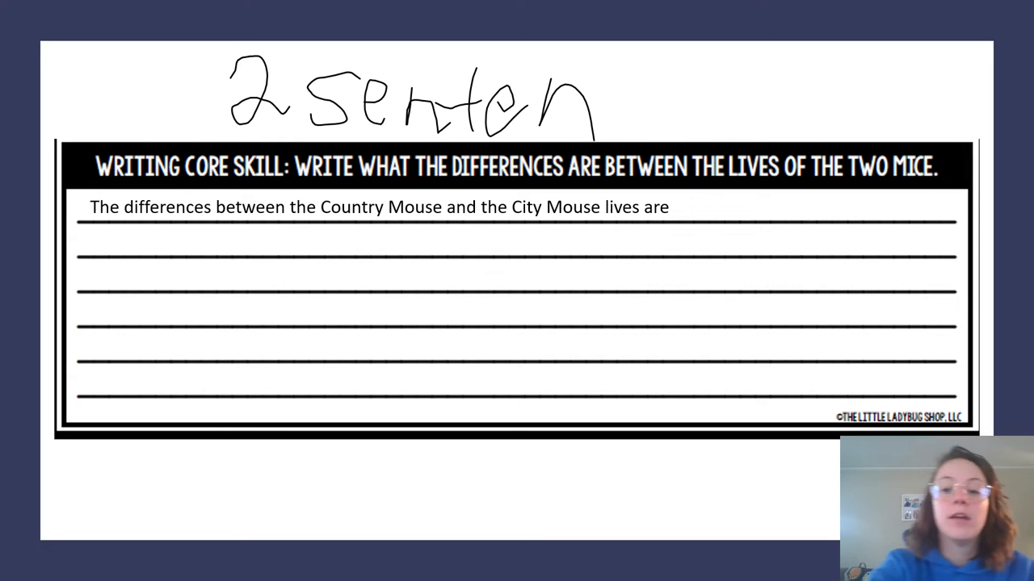
{"action": "left_click_drag", "start_coordinate": [598, 89], "coordinate": [775, 105]}
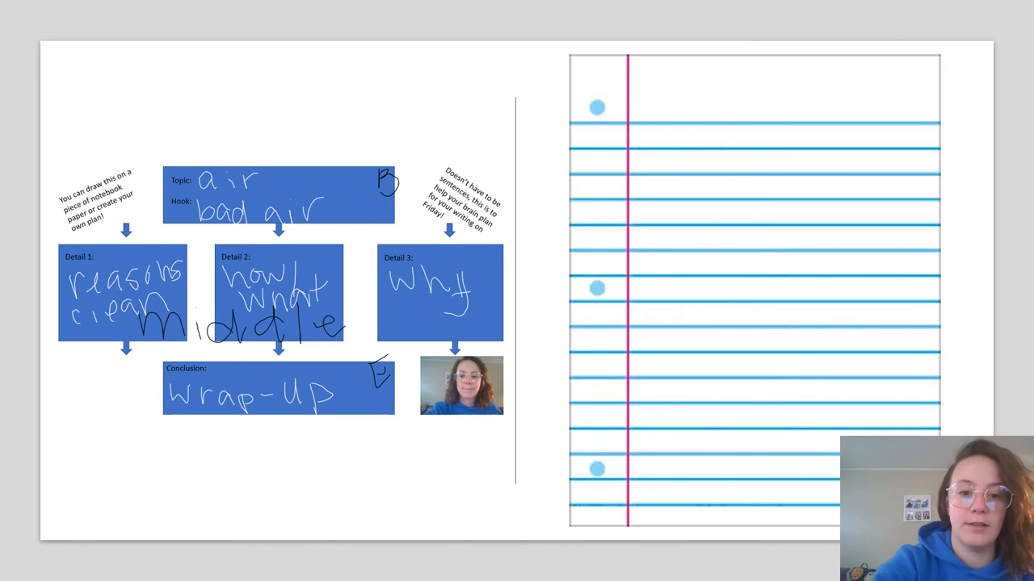
- Draw a thick curved arrow from above the plan boxes to the lined paper's top line
{"action": "left_click_drag", "start_coordinate": [258, 130], "coordinate": [671, 84]}
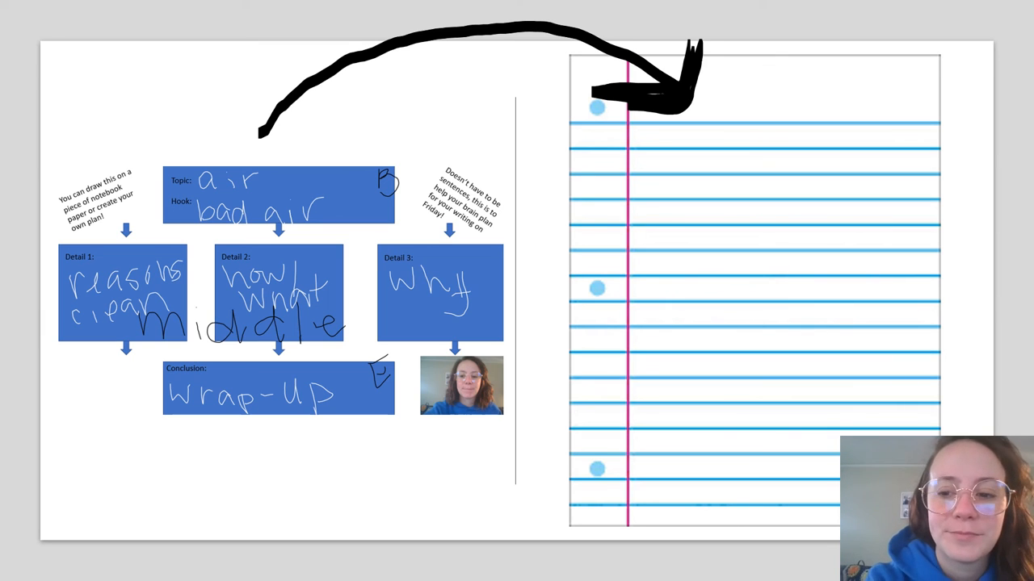
- Handwrite 'air is necessary' on the top line and begin the second line beneath it
{"action": "left_click_drag", "start_coordinate": [649, 126], "coordinate": [678, 149]}
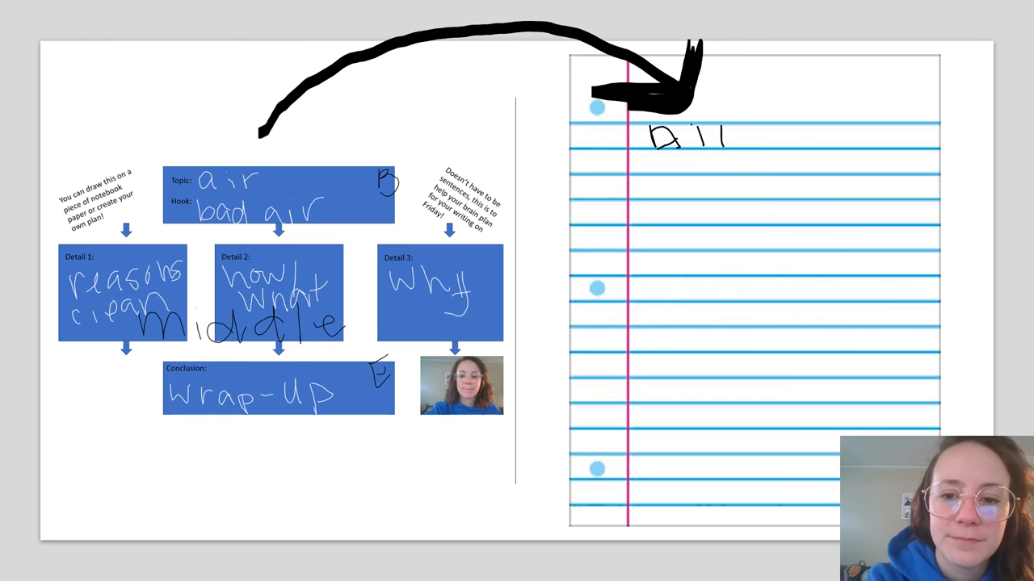
{"action": "type", "text": "ir is nessecary"}
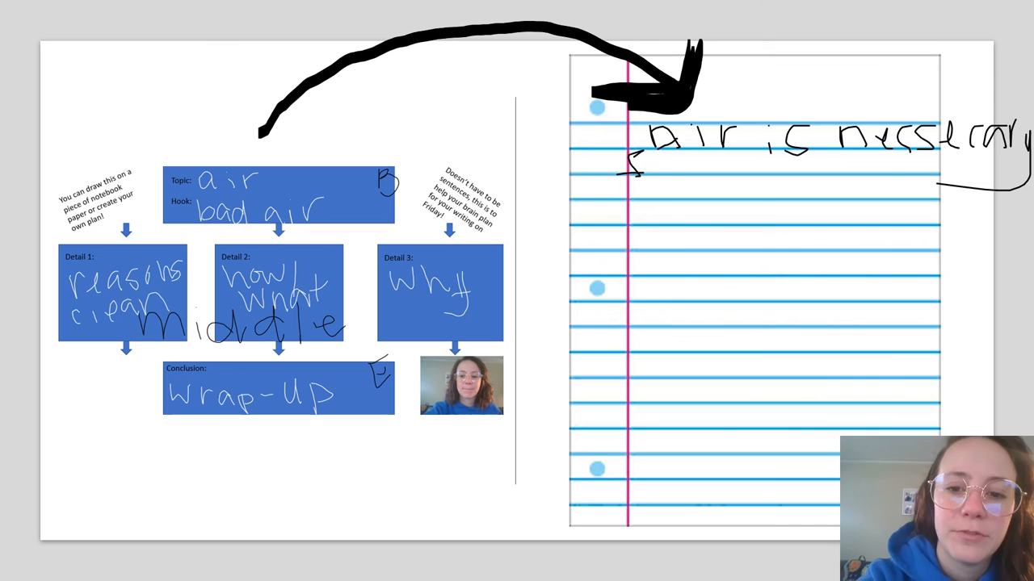
{"action": "left_click_drag", "start_coordinate": [626, 170], "coordinate": [707, 174]}
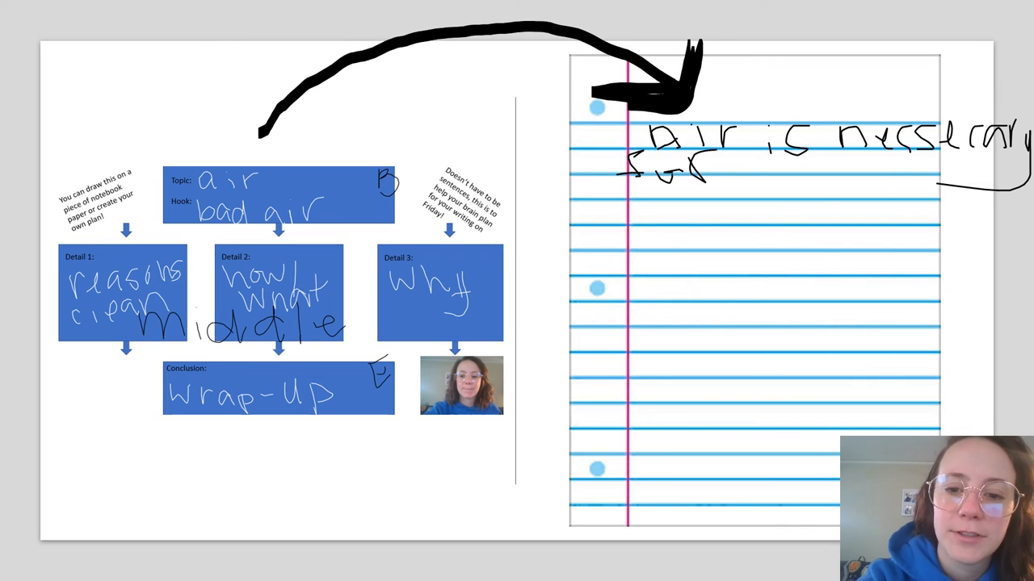